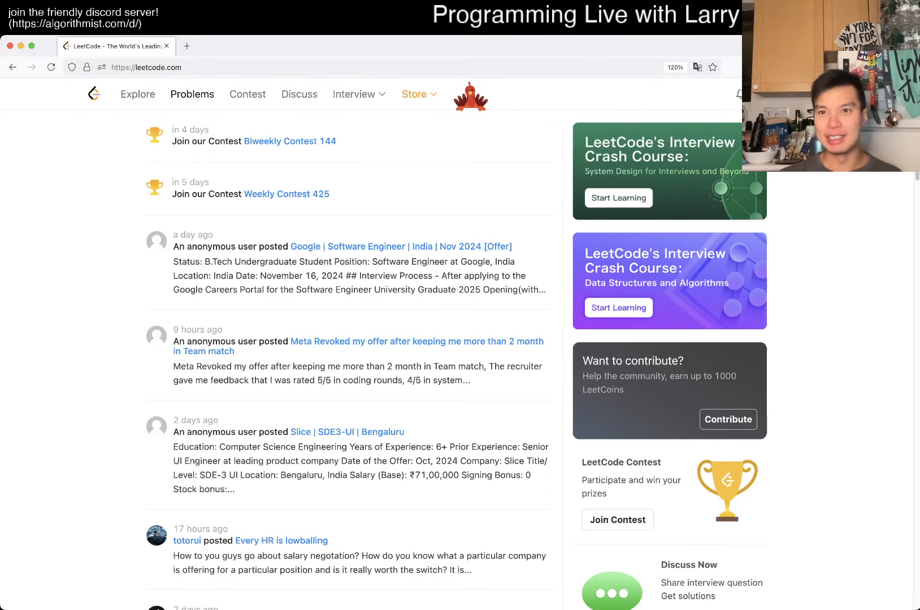
Open the daily question 2461, Maximum Sum of Distinct Subarrays With Length K, in the Python3 editor
{"action": "left_click", "coordinate": [192, 94]}
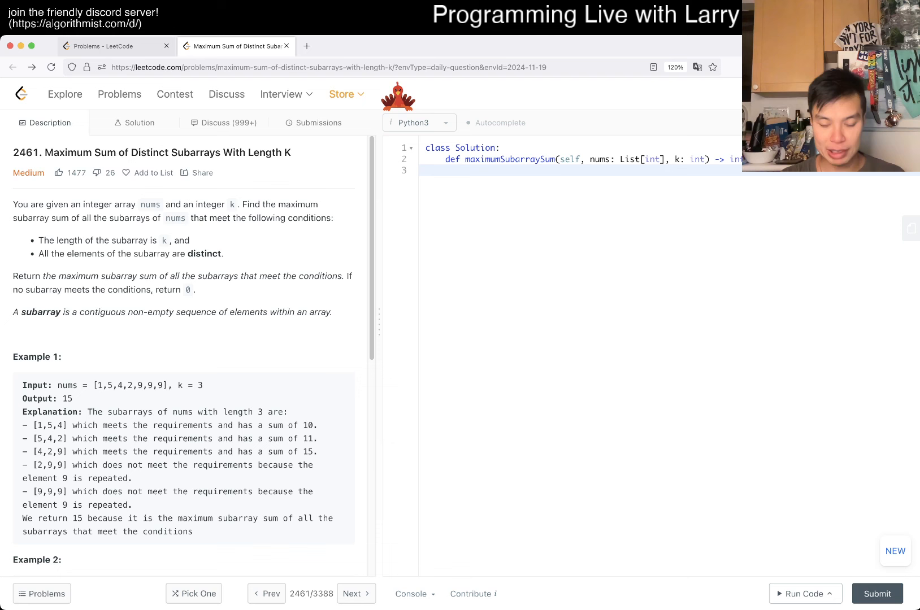
Write N = len(nums) followed by f = collections.Counter() at the top of the solution
{"action": "type", "text": "N ="}
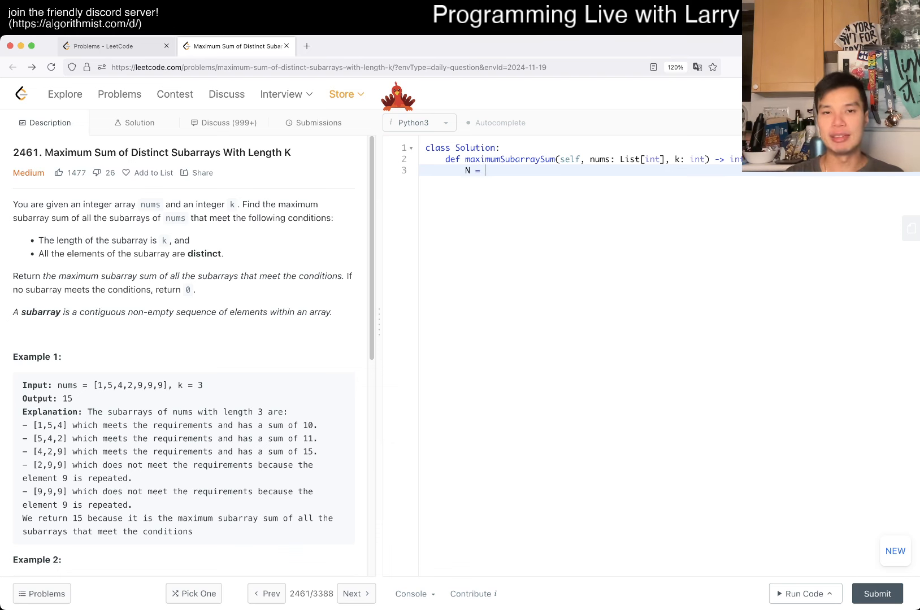
{"action": "type", "text": "len(nums)"}
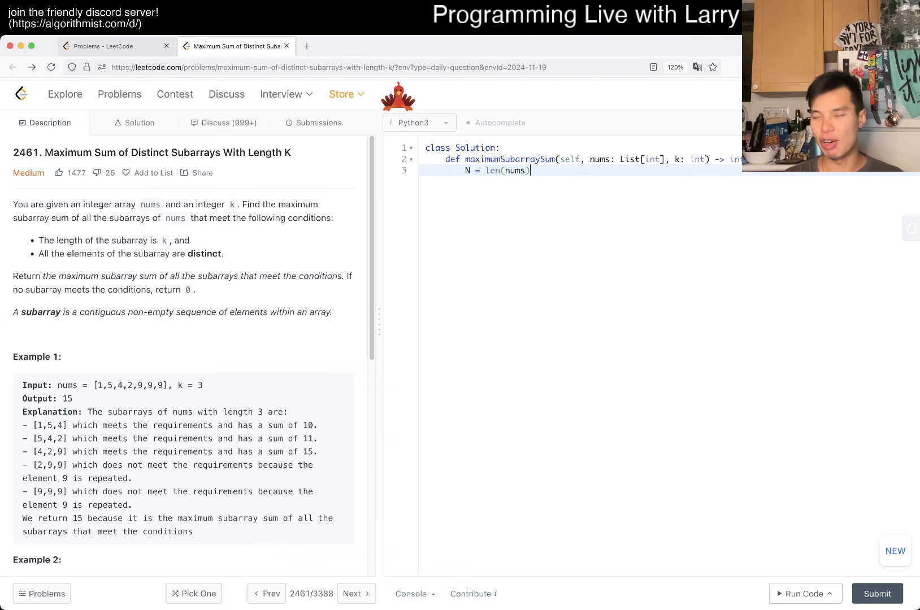
{"action": "key", "text": "enter"}
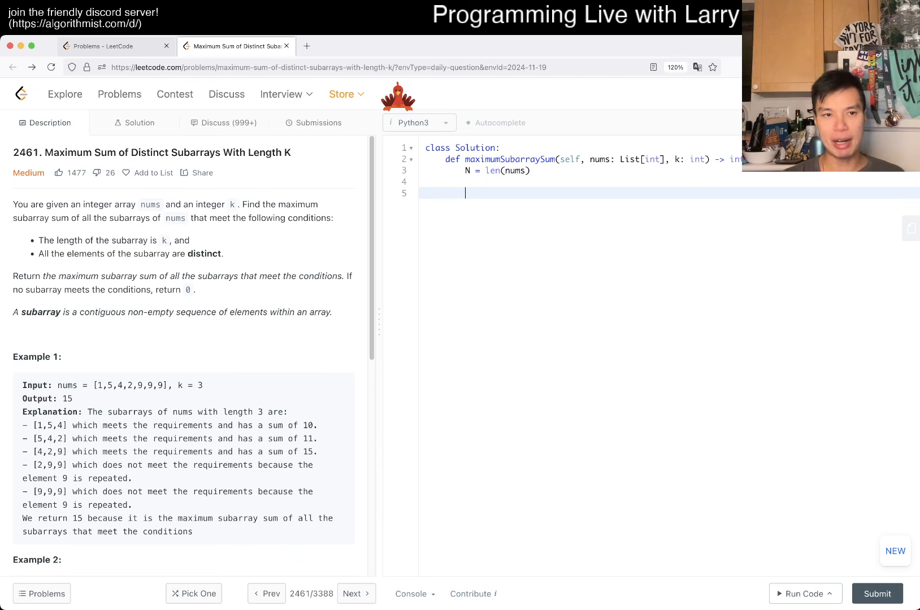
{"action": "type", "text": "f = collectios."}
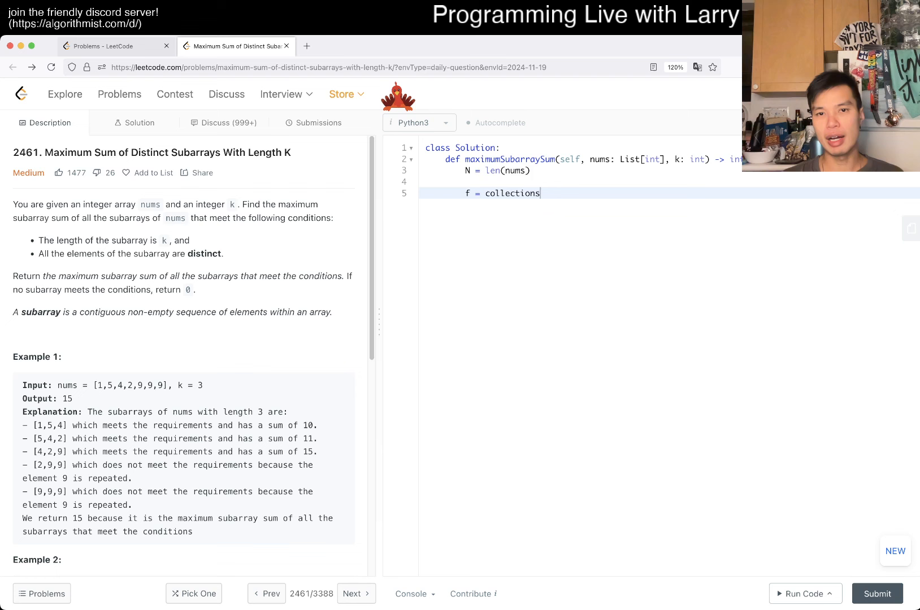
{"action": "type", "text": ".Co"}
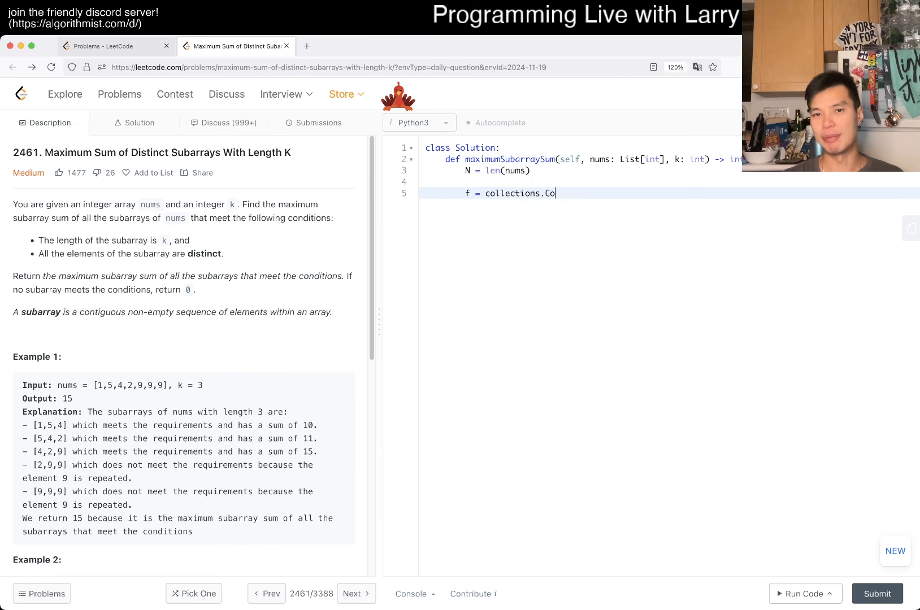
{"action": "type", "text": "unter()"}
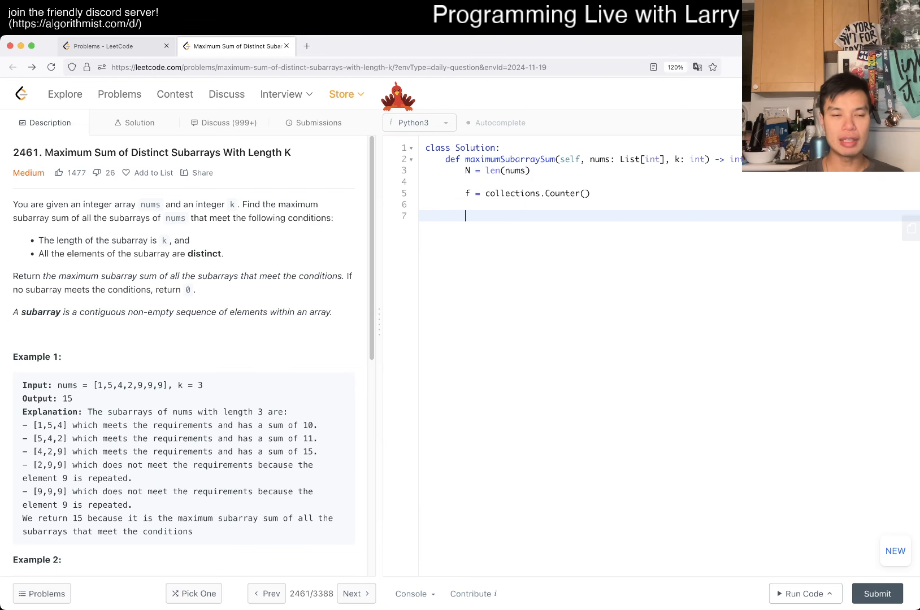
Loop for i in range(N) incrementing f[nums[i]] by 1 for each element
{"action": "type", "text": "for i in range"}
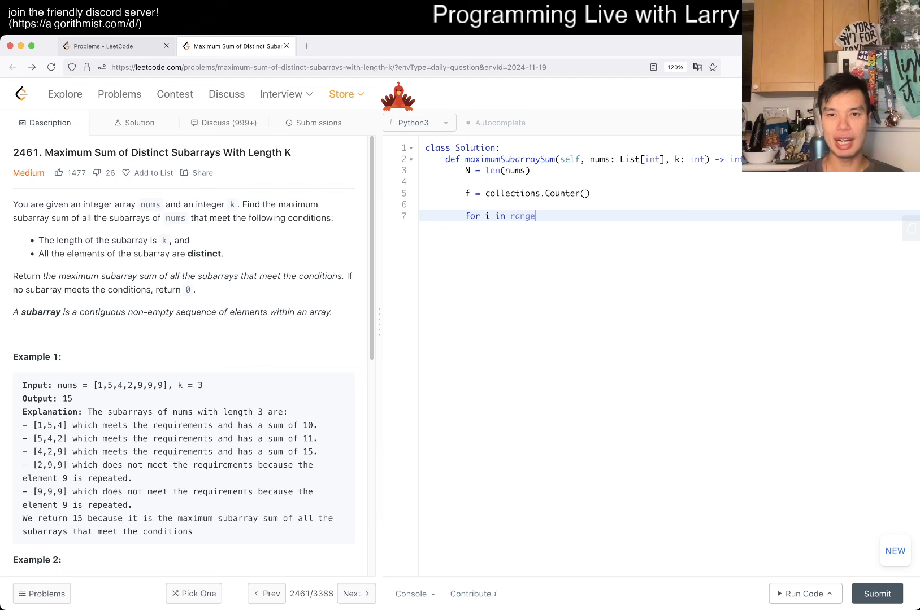
{"action": "type", "text": "(N):"}
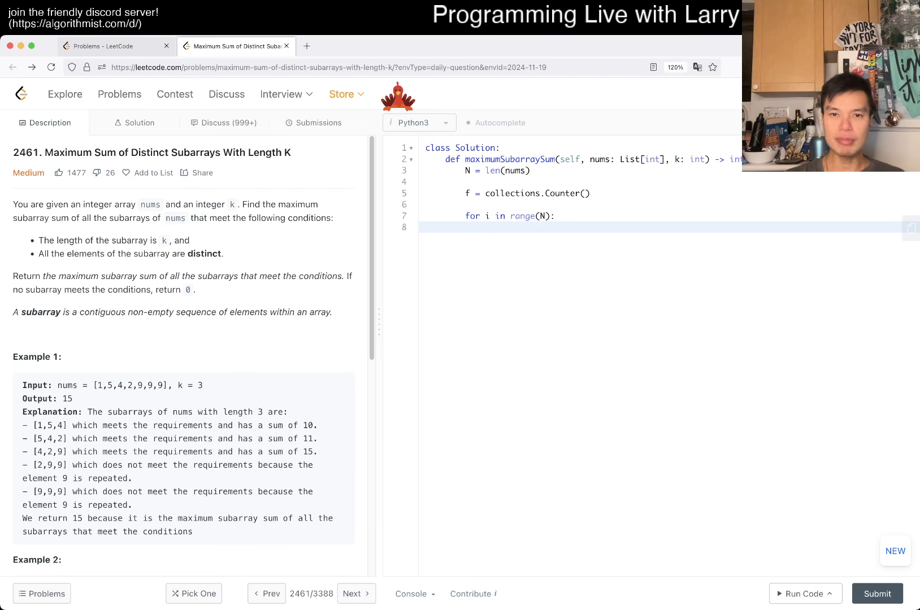
{"action": "type", "text": "f[nums[i]]"}
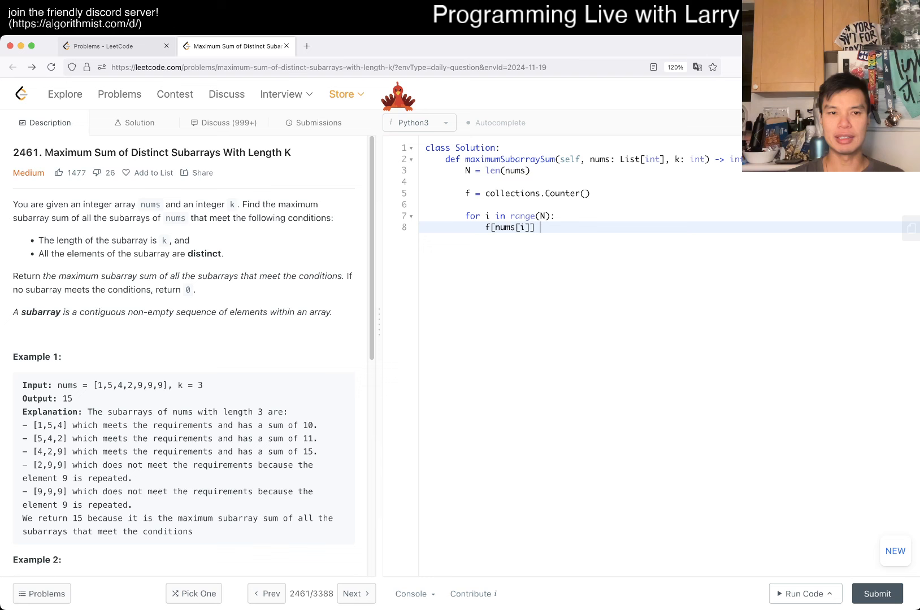
{"action": "type", "text": "+= 1"}
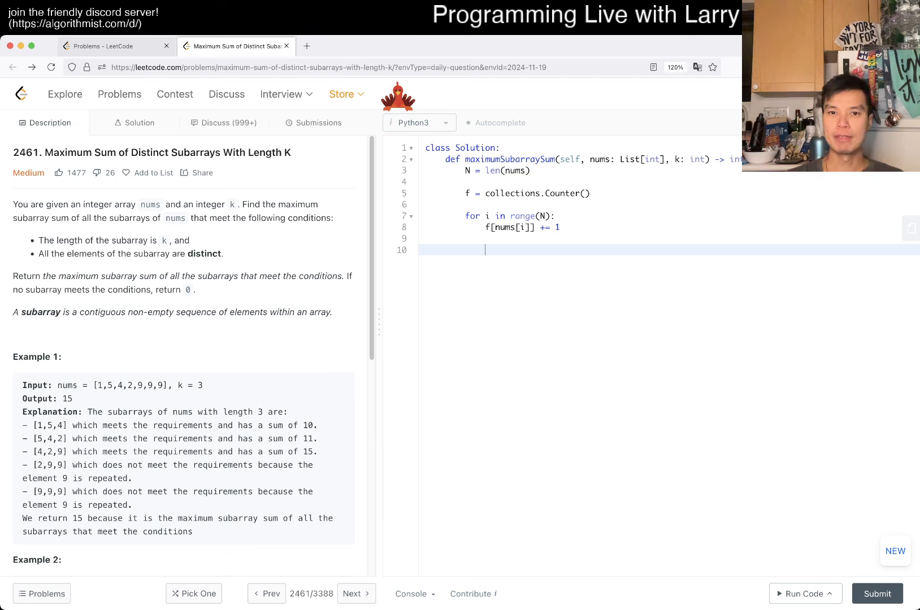
When i - k >= 0, decrement f[nums[i - k]] and delete the key once its count hits zero
{"action": "type", "text": "if"}
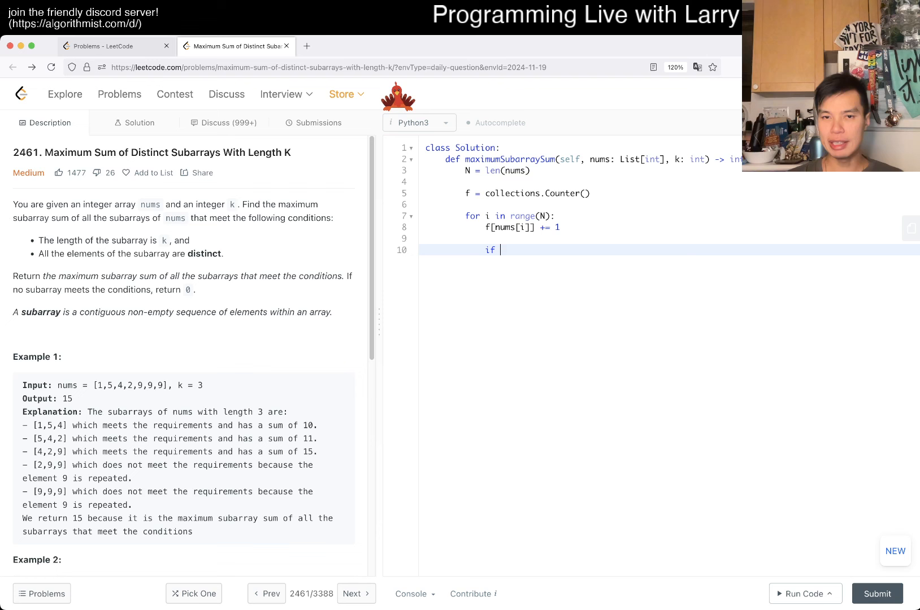
{"action": "type", "text": "i - k >= 0:"}
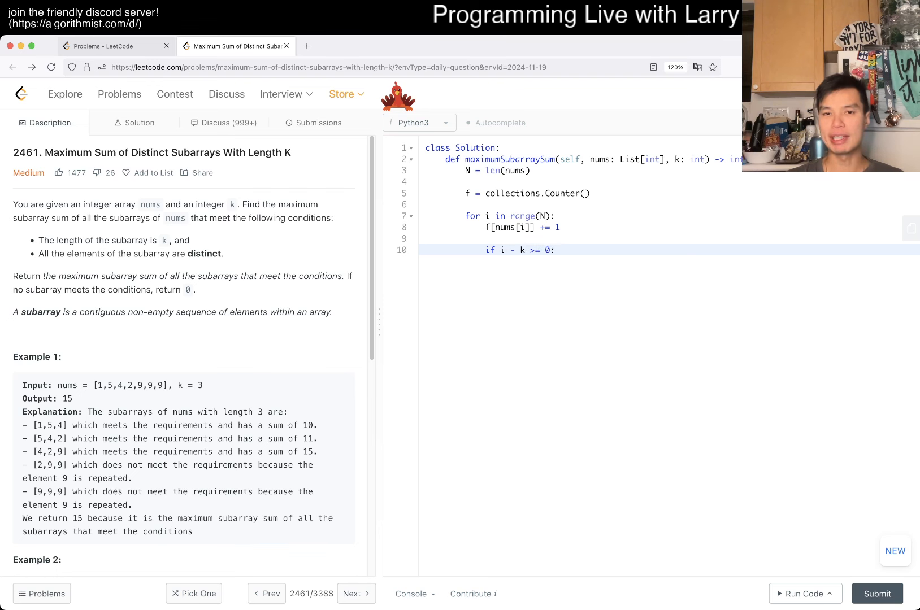
{"action": "type", "text": "f[nums[i]]"}
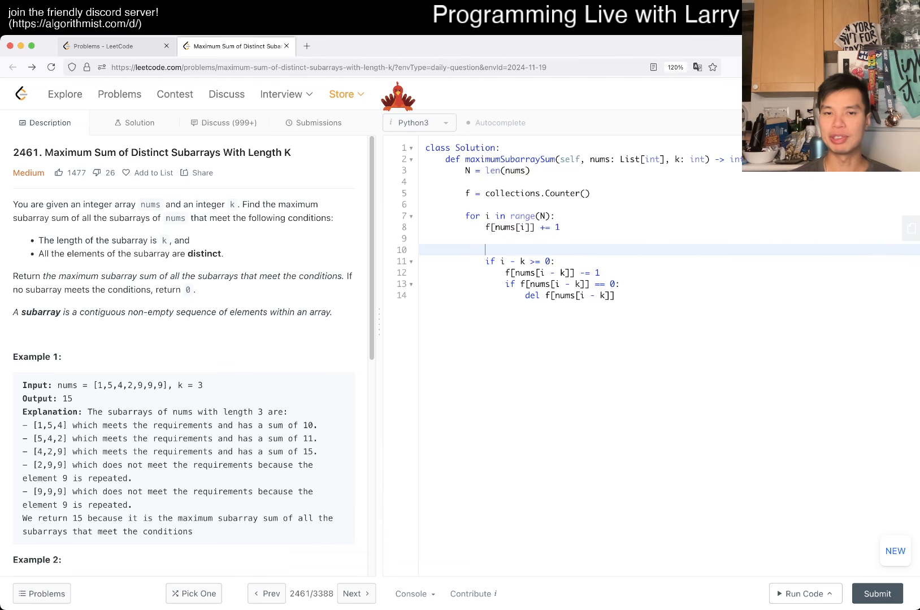
{"action": "type", "text": "f[x] = 0"}
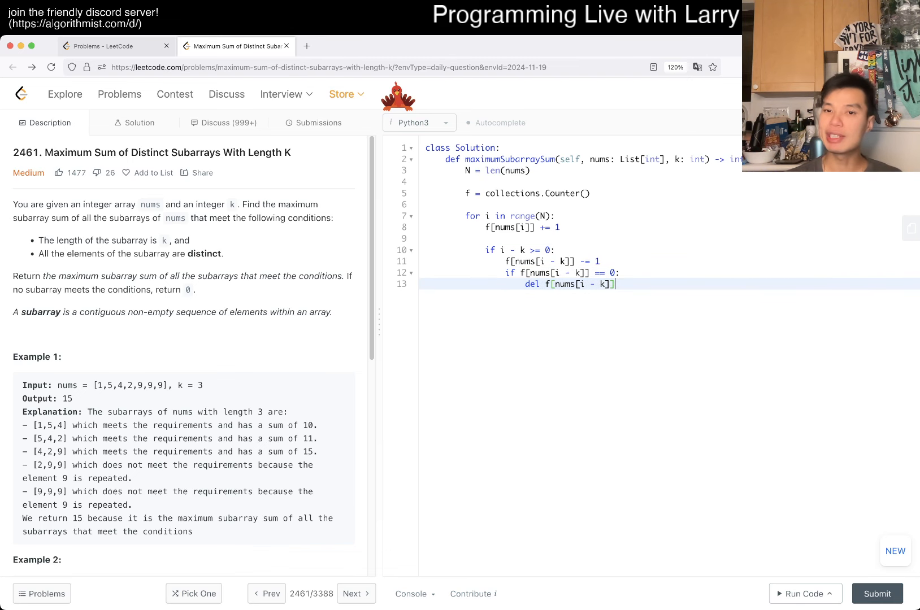
{"action": "key", "text": "Enter"}
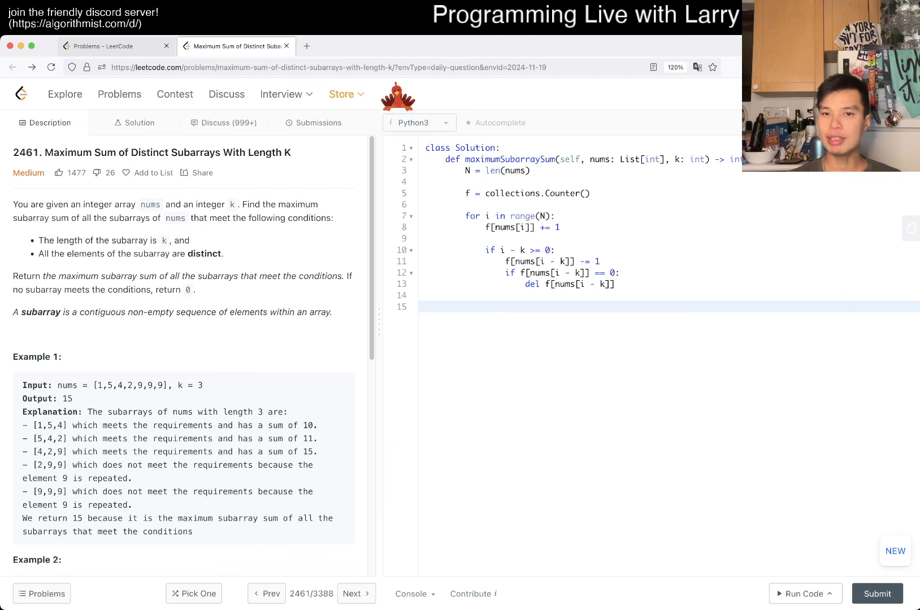
Add the condition 'if i >= k - 1 and len(f) == k:' at the end of the loop
{"action": "type", "text": "if len(f) == k"}
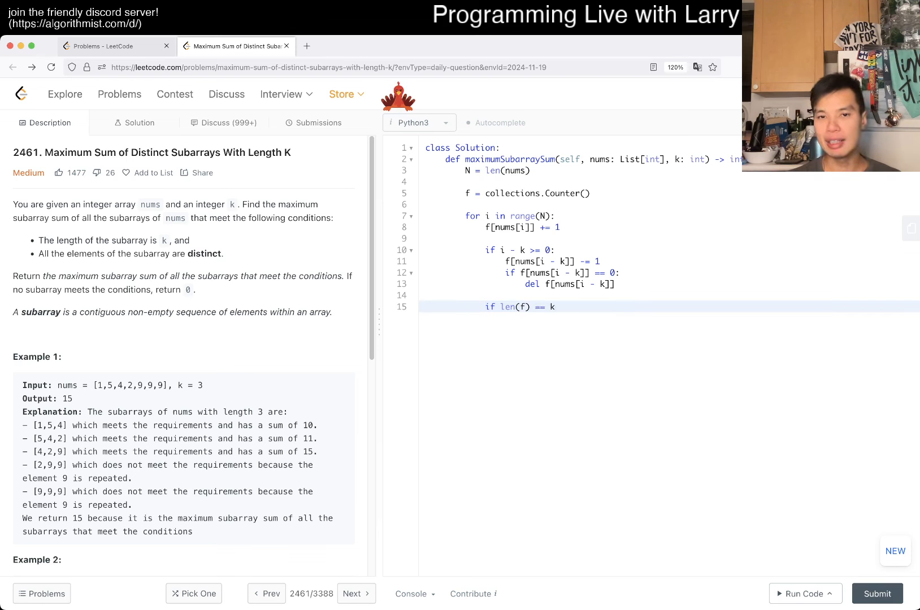
{"action": "type", "text": ":"}
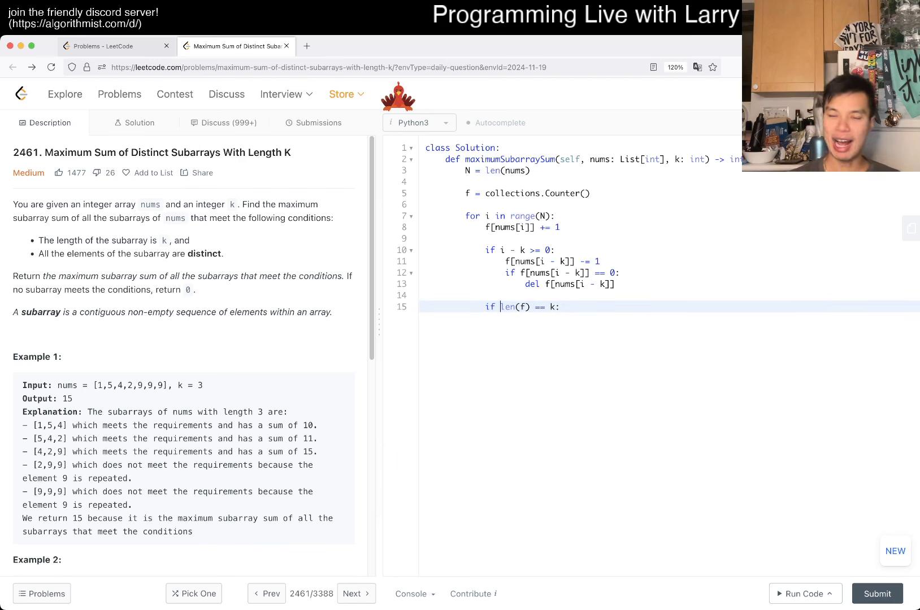
{"action": "type", "text": "i - k >"}
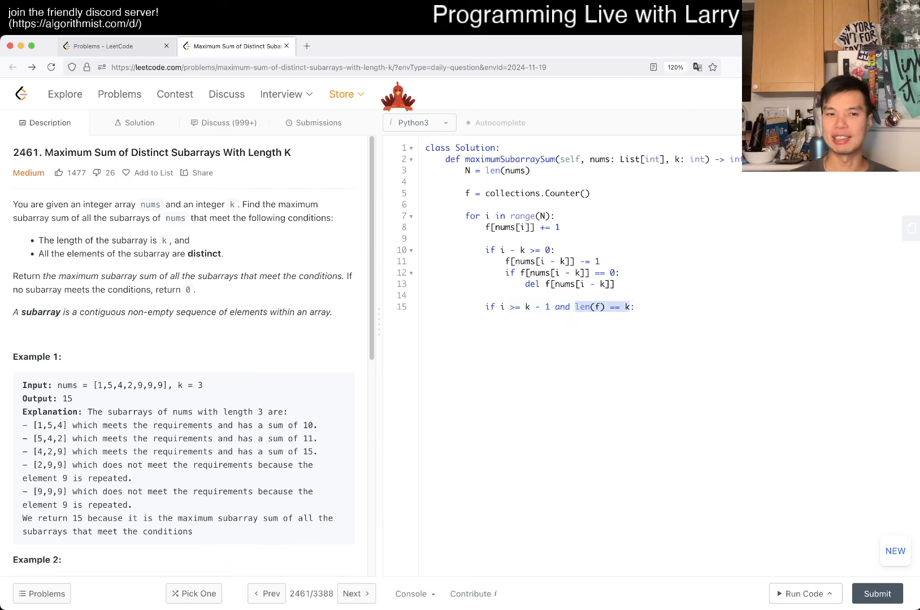
{"action": "left_click_drag", "start_coordinate": [38, 253], "coordinate": [171, 254]}
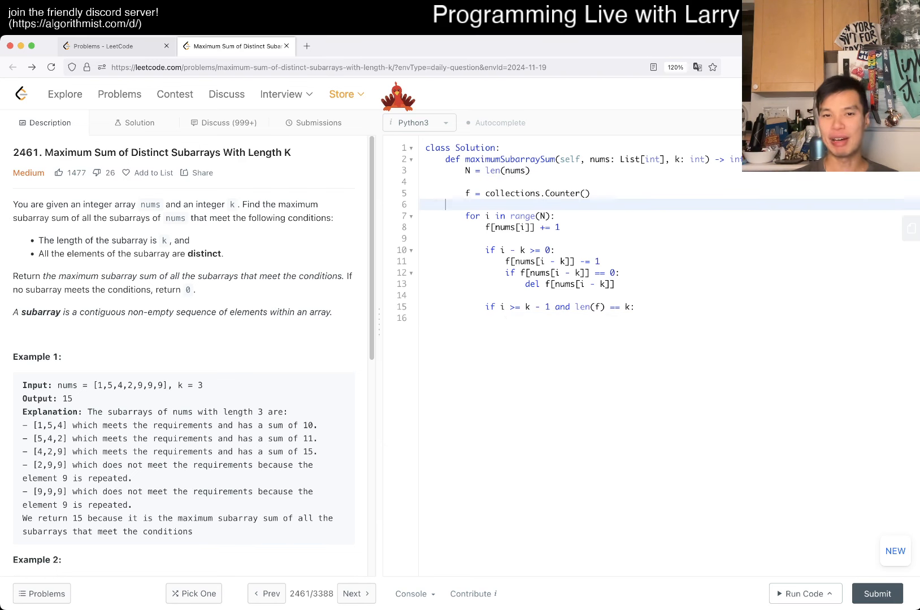
Initialise best = 0 and total = 0 with a comment, adding nums[i] to total and subtracting nums[i - k]
{"action": "type", "text": "best = 0"}
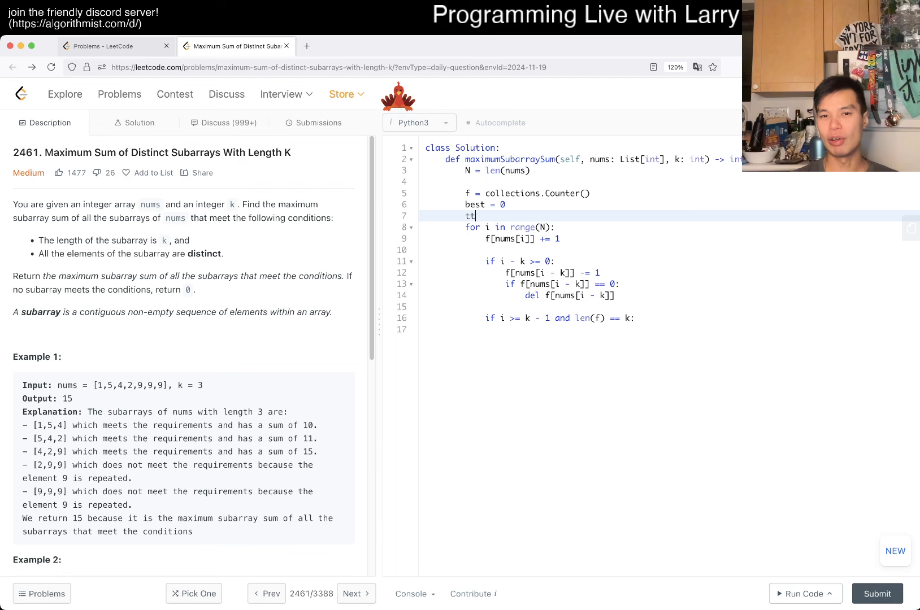
{"action": "type", "text": "total = 0"}
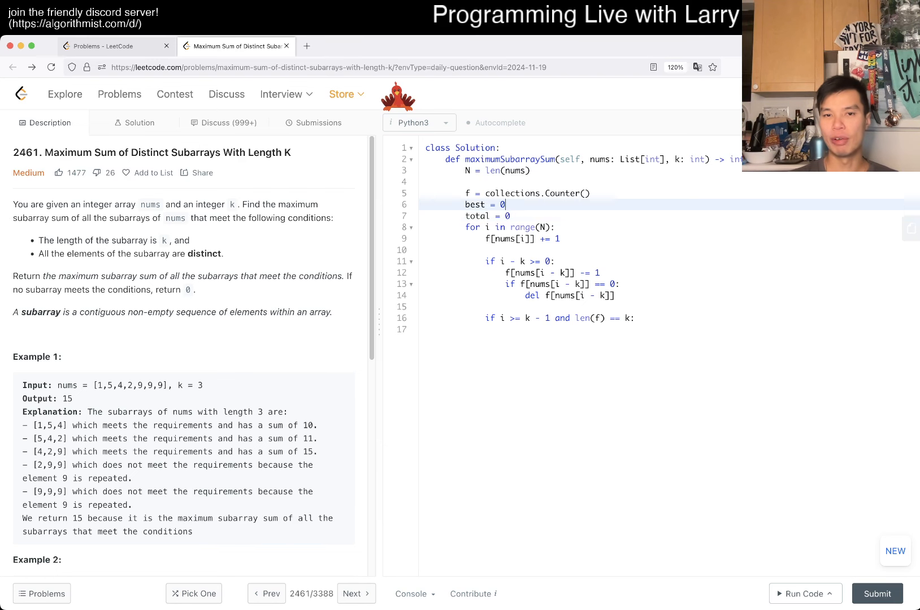
{"action": "type", "text": "# total being the sum inside the win"}
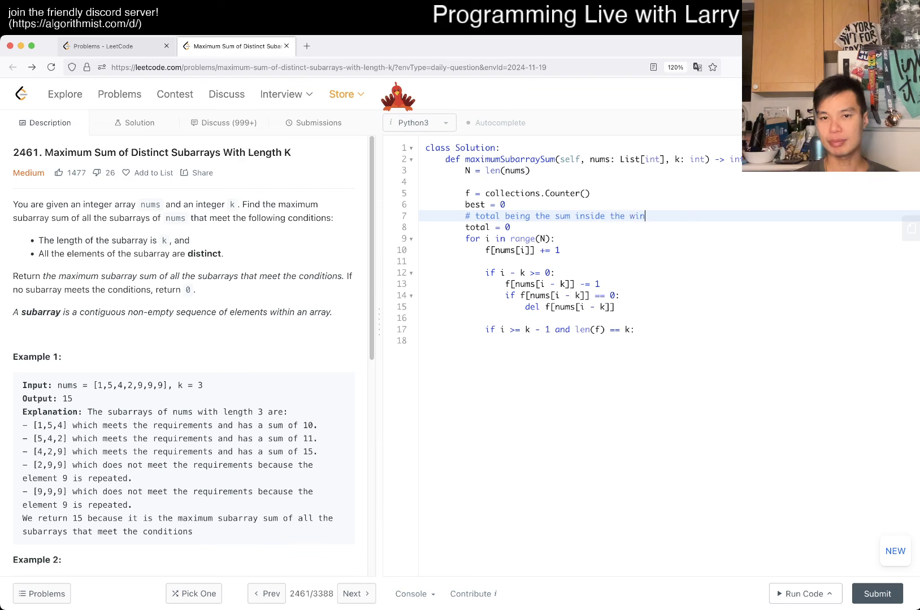
{"action": "type", "text": "total += nums[i"}
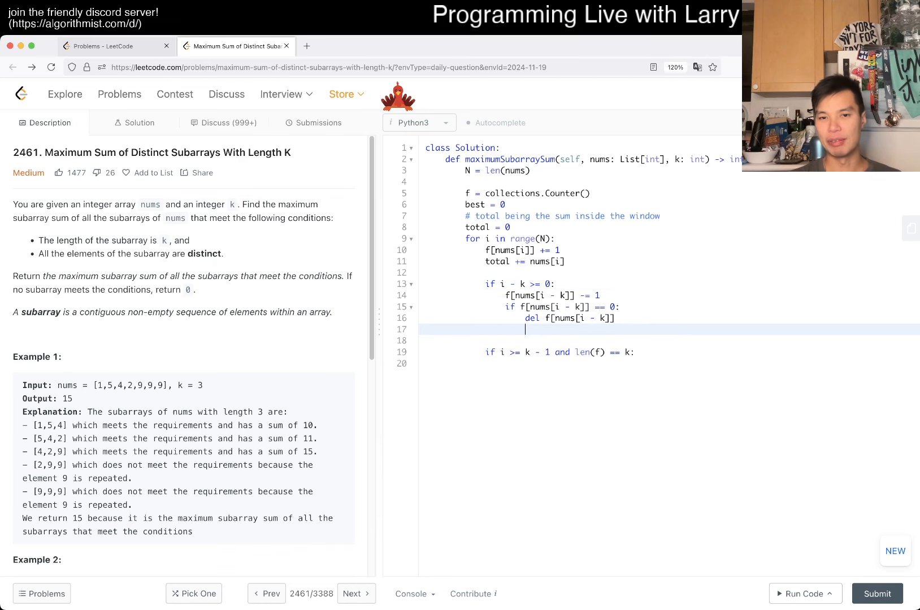
{"action": "type", "text": "total"}
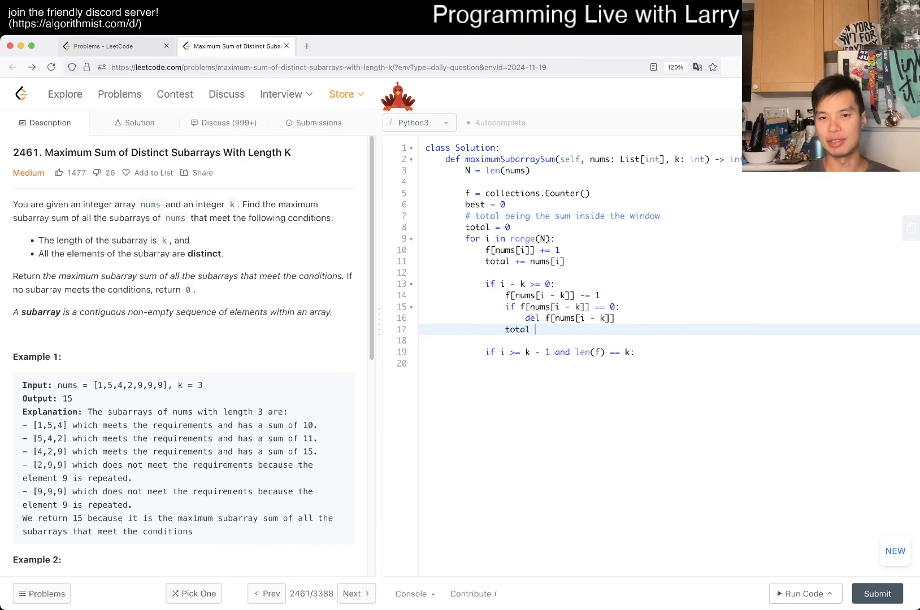
{"action": "type", "text": "-= nums[i - k]"}
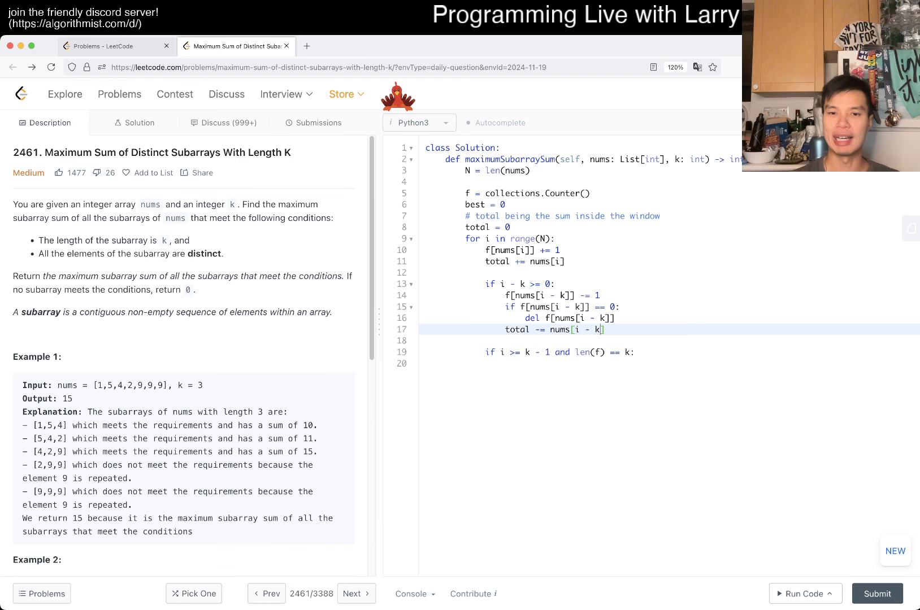
Set best = max(best, total) inside the valid-window check and return best
{"action": "type", "text": "best"}
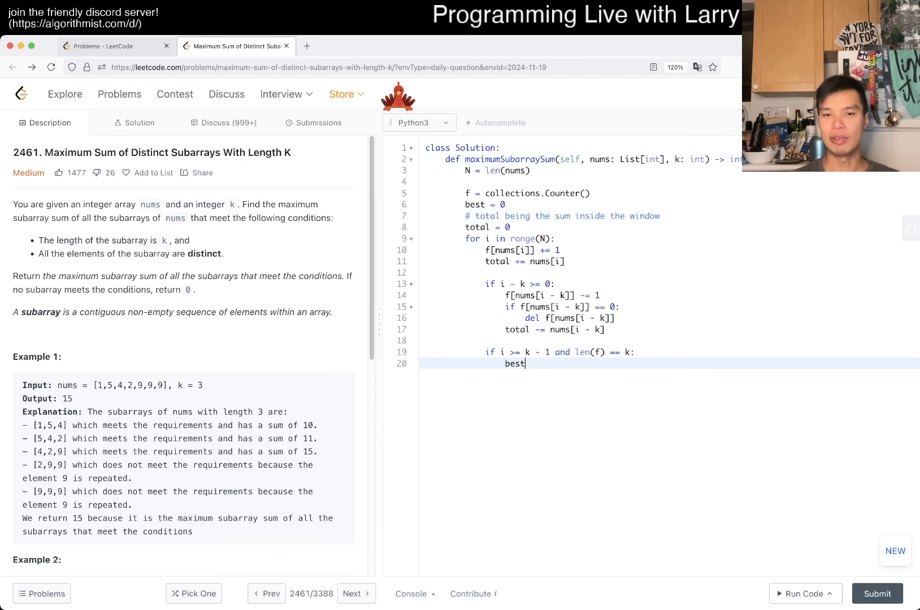
{"action": "type", "text": "= max(best, t)"}
{"action": "type", "text": "return b"}
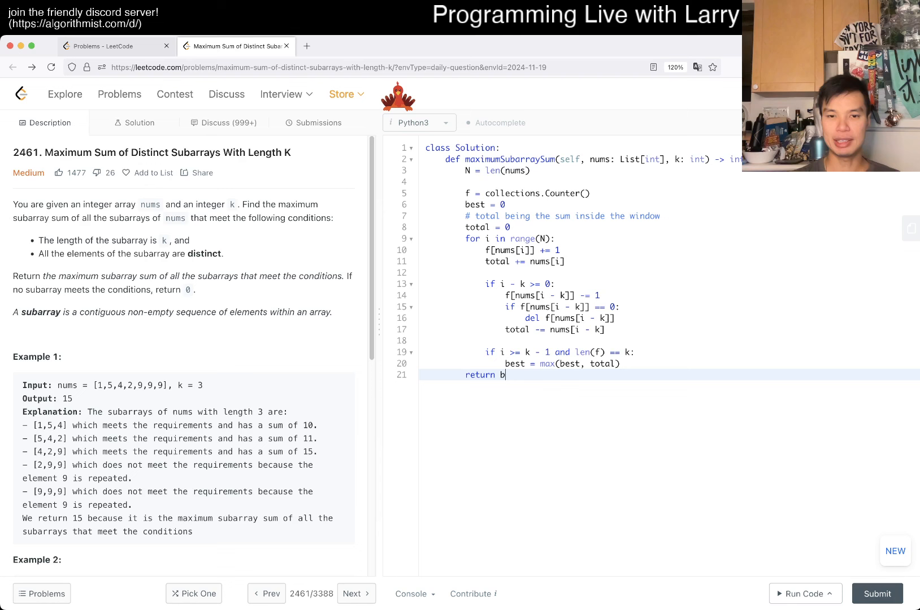
{"action": "type", "text": "est"}
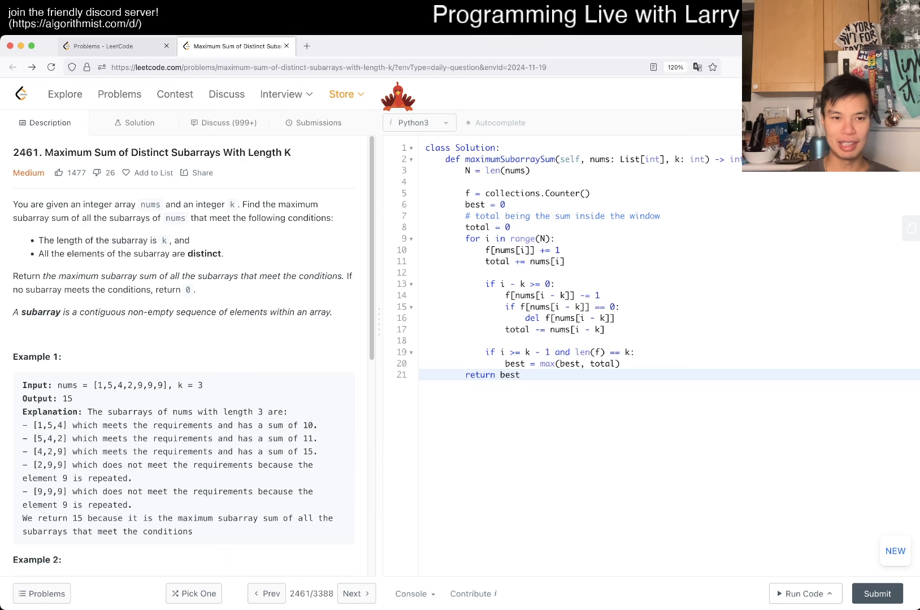
Load the example inputs [1,5,4,2,9,9,9] and [4,4,4] with k = 3 as test cases
{"action": "scroll", "scroll_direction": "down", "scroll_amount": 3}
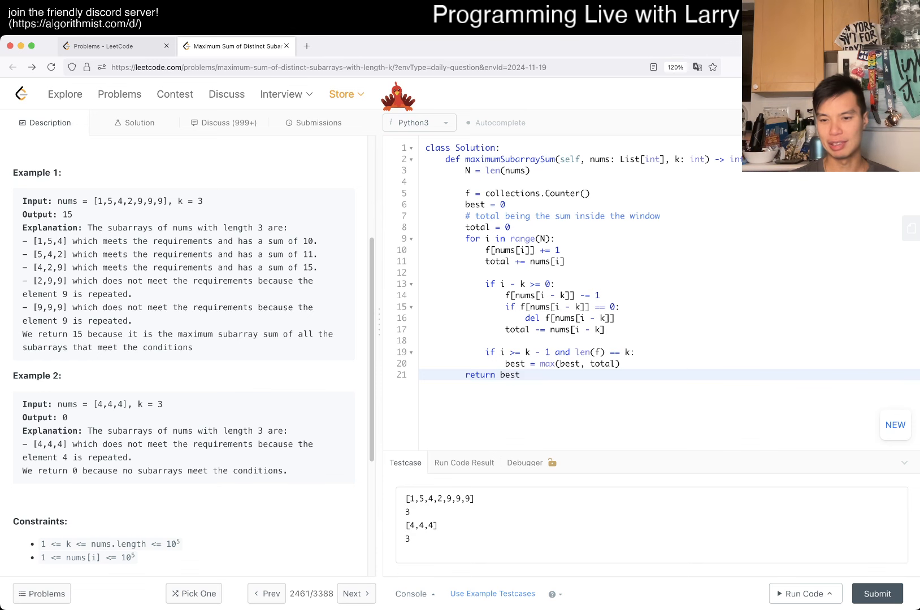
Run on the examples (15 and 0), submit for Accepted at 247 ms, and dismiss the daily challenge popup
{"action": "left_click", "coordinate": [805, 593]}
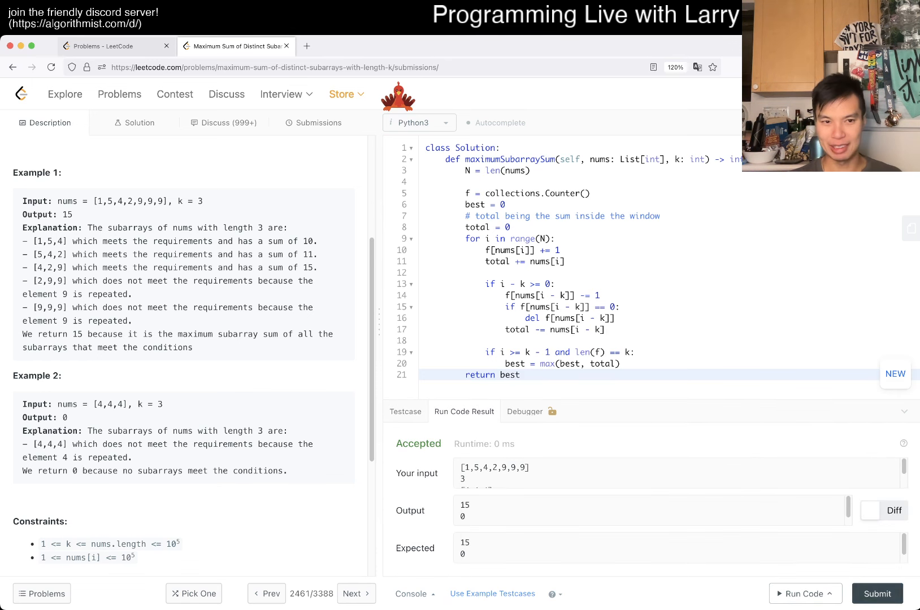
{"action": "left_click", "coordinate": [878, 593]}
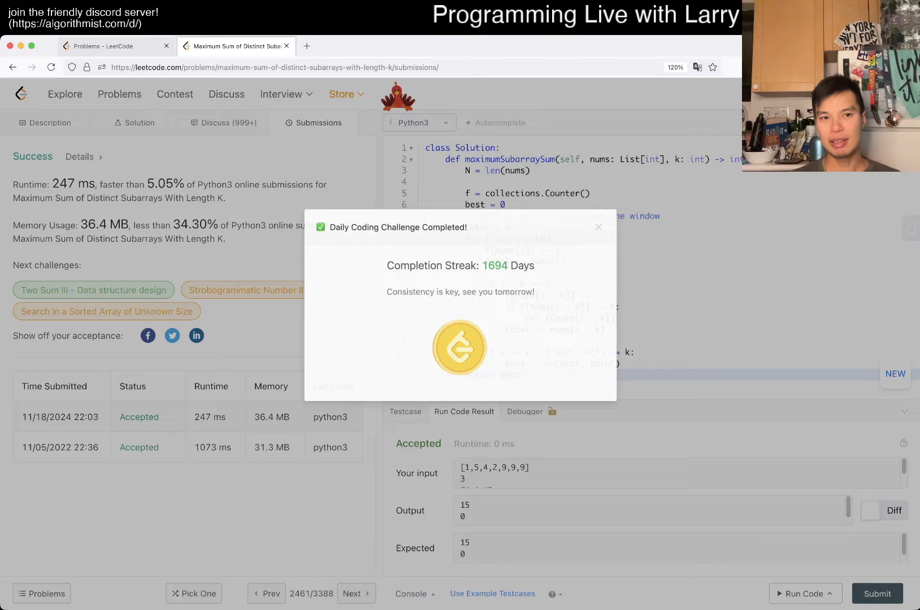
{"action": "left_click", "coordinate": [598, 227]}
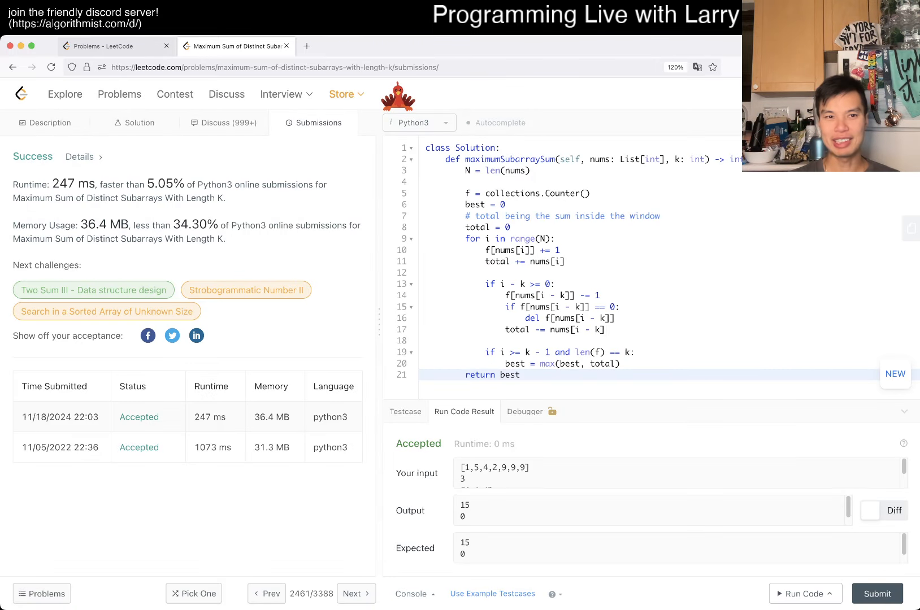
{"action": "double_click", "coordinate": [160, 184]}
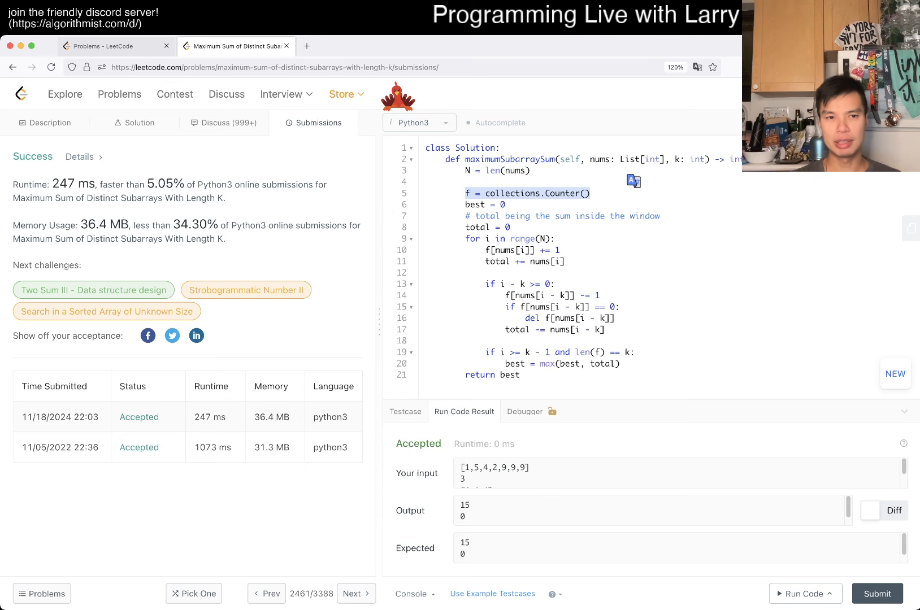
View the editorial's Python sliding-window solution with a last-index map, then return to the description
{"action": "left_click", "coordinate": [44, 123]}
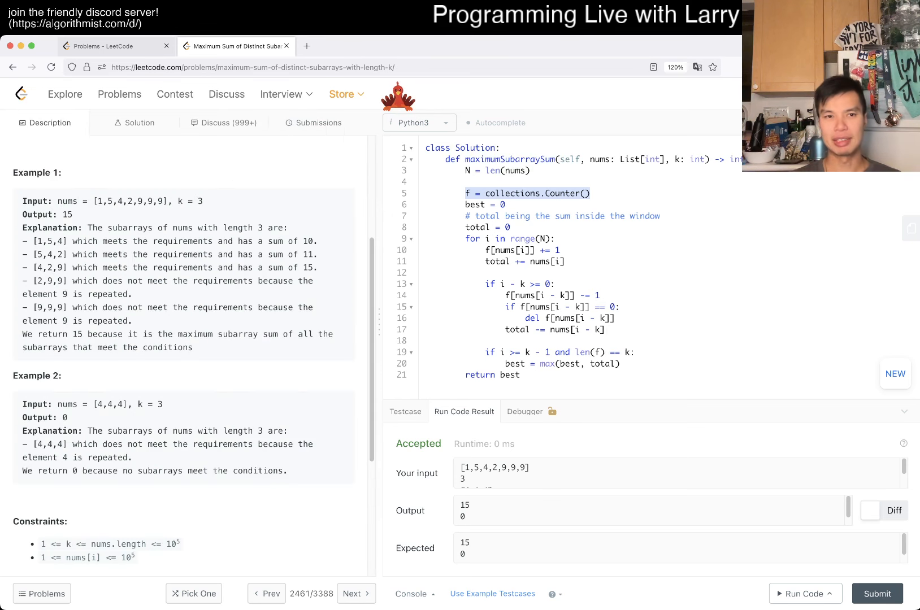
{"action": "left_click", "coordinate": [138, 123]}
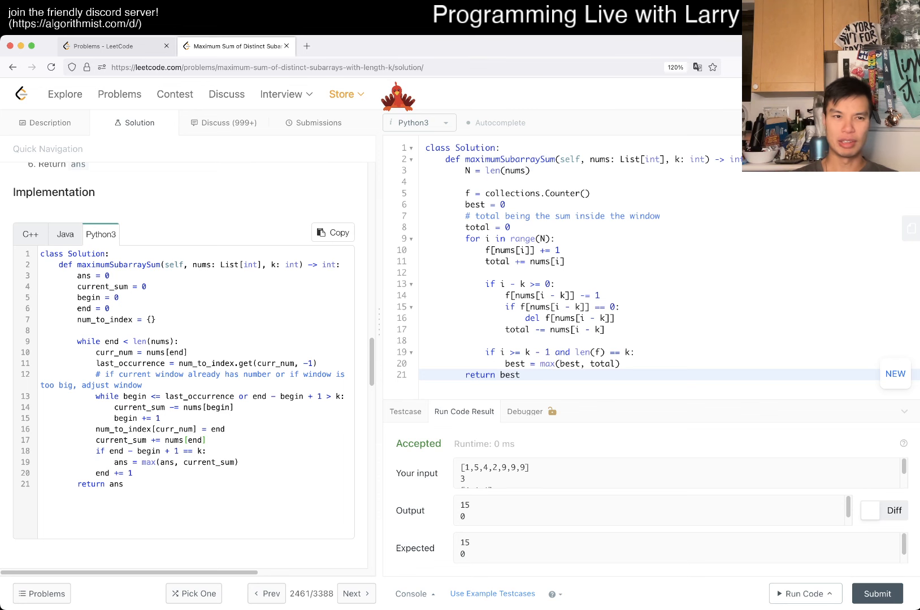
{"action": "left_click", "coordinate": [45, 123]}
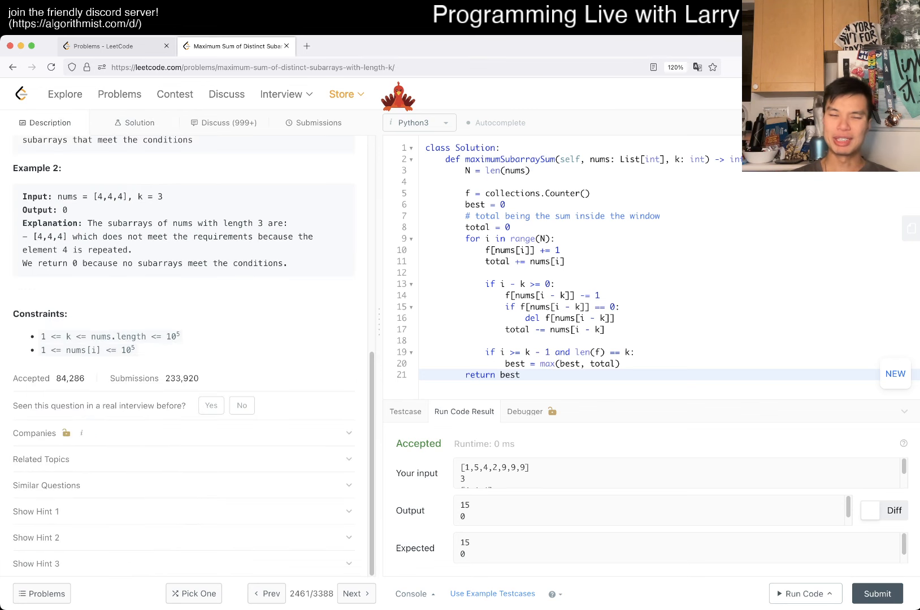